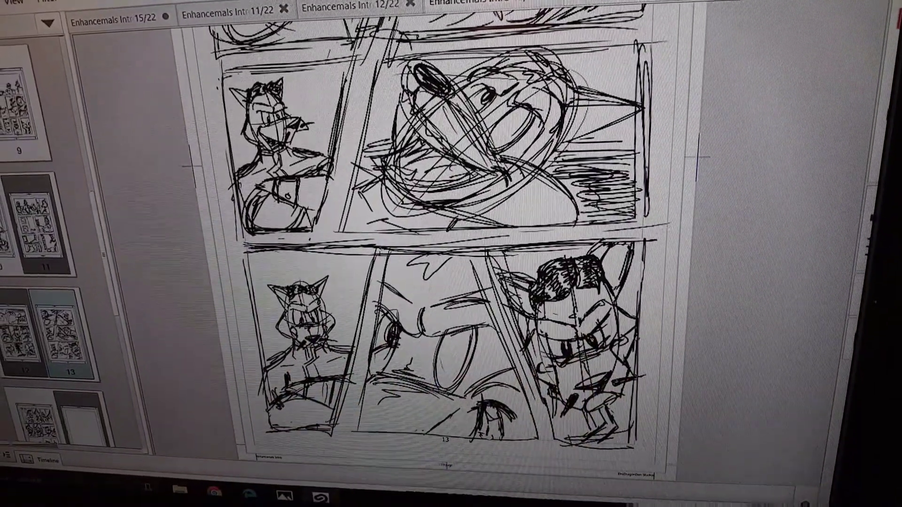
# - Open page 14 of the Enhancemals Intro comic to review its rough panels
pyautogui.click(616, 14)
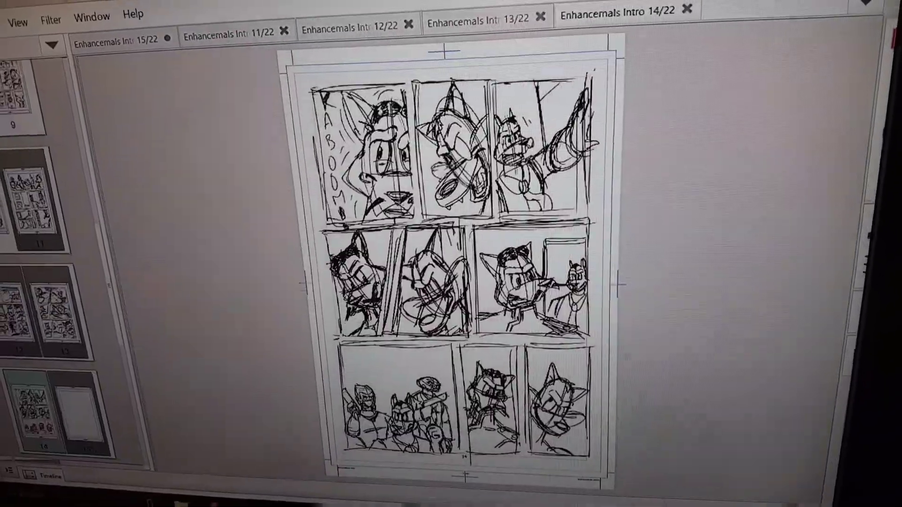